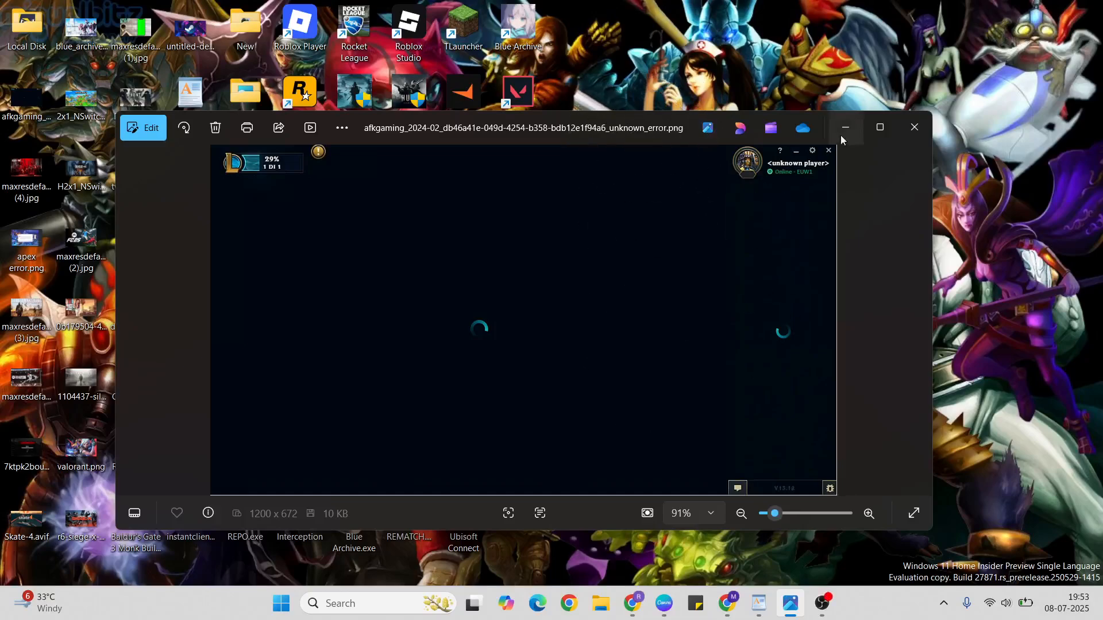
mouse_move(824, 179)
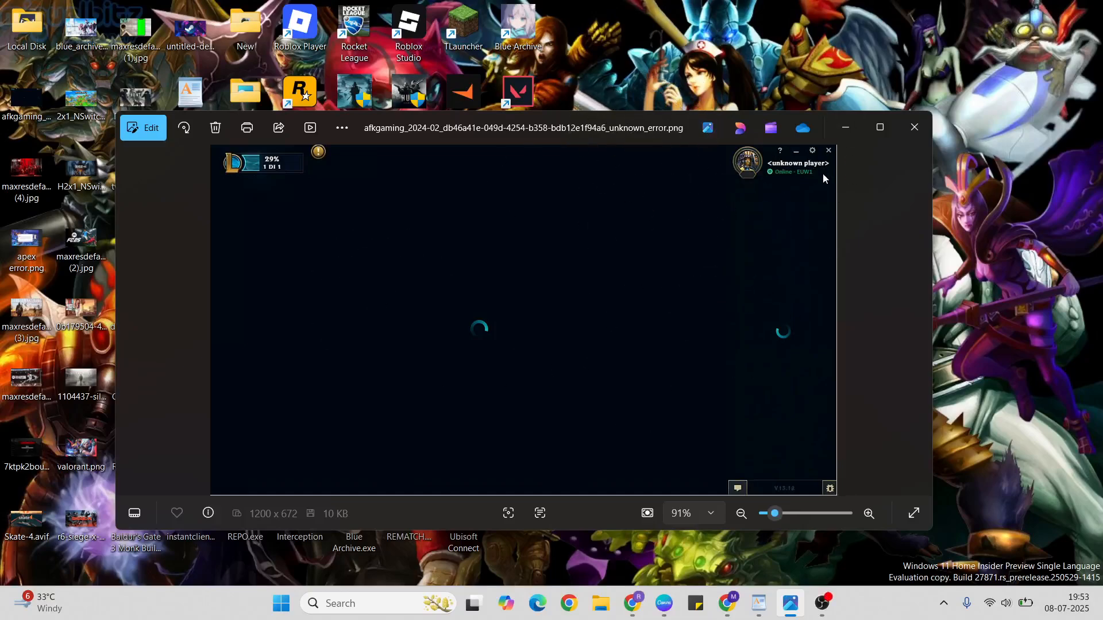
mouse_move(646, 352)
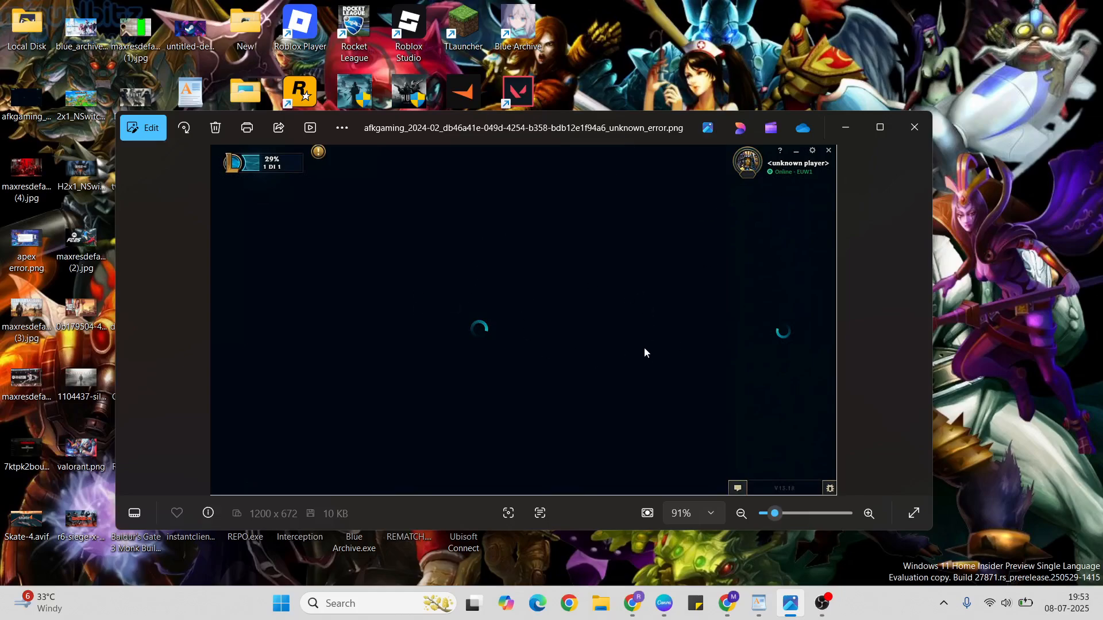
mouse_move(769, 191)
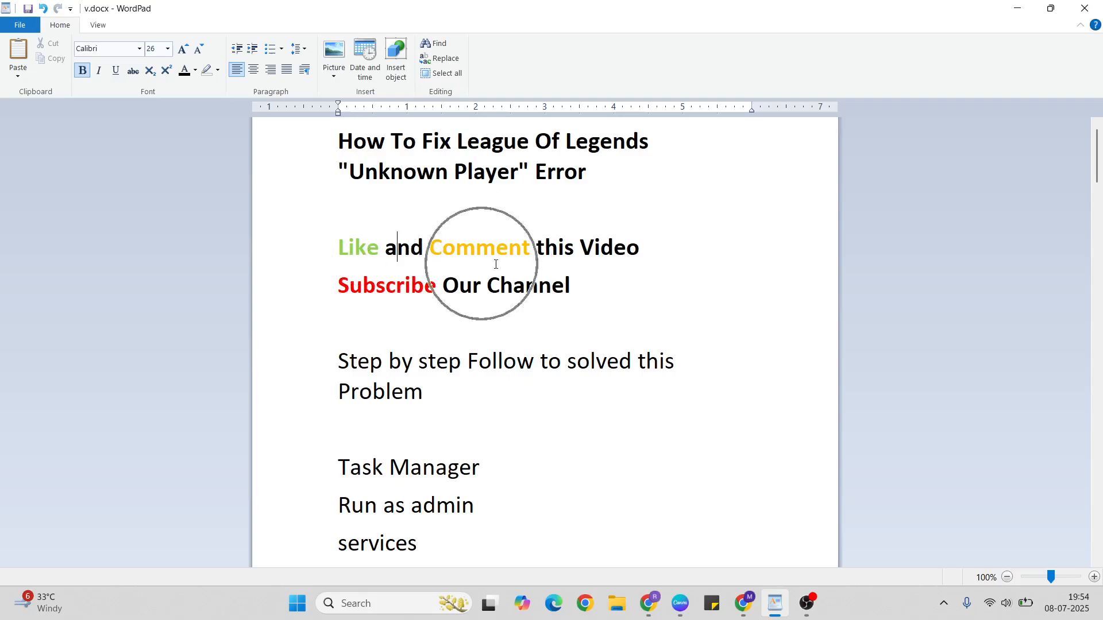
mouse_move(475, 338)
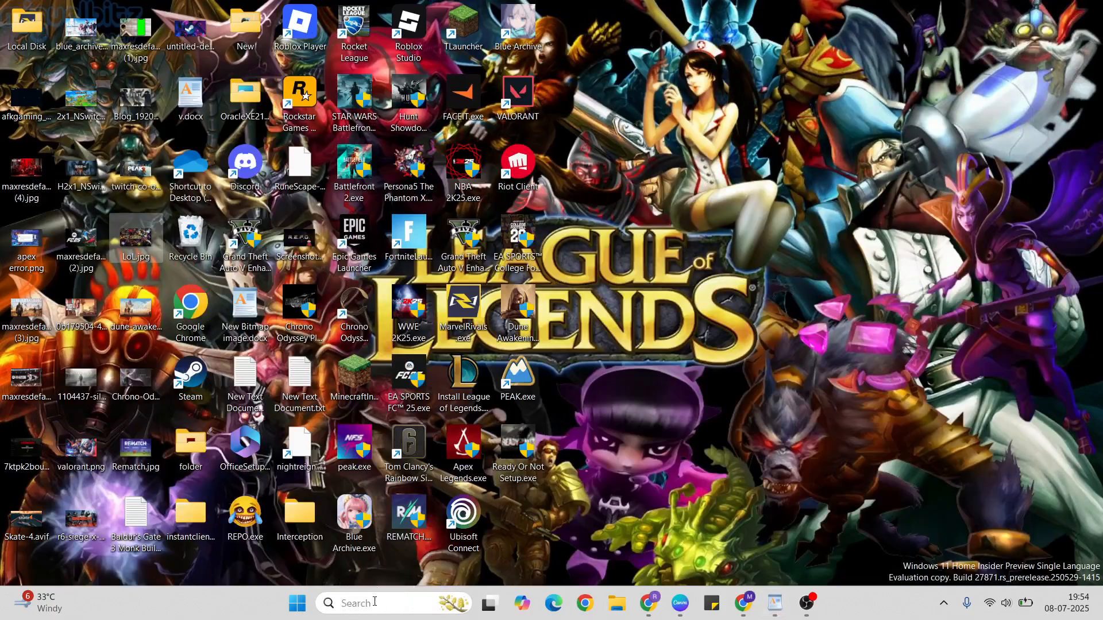
Check vgtray.exe is Enabled under Task Manager's Startup apps, then close Task Manager
text(task Manager)
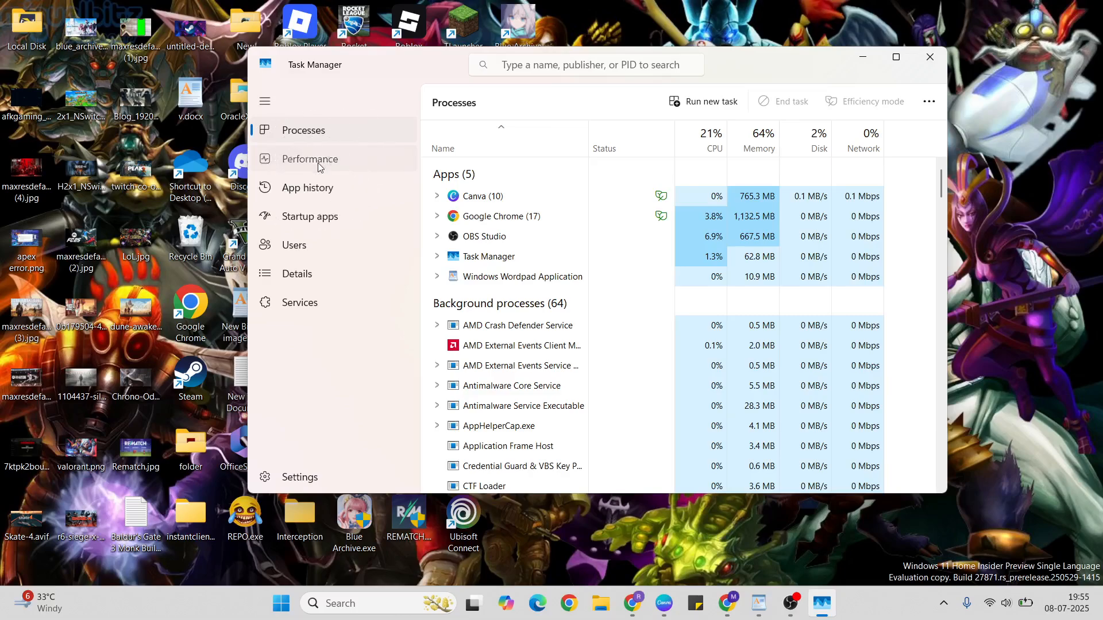
click(309, 159)
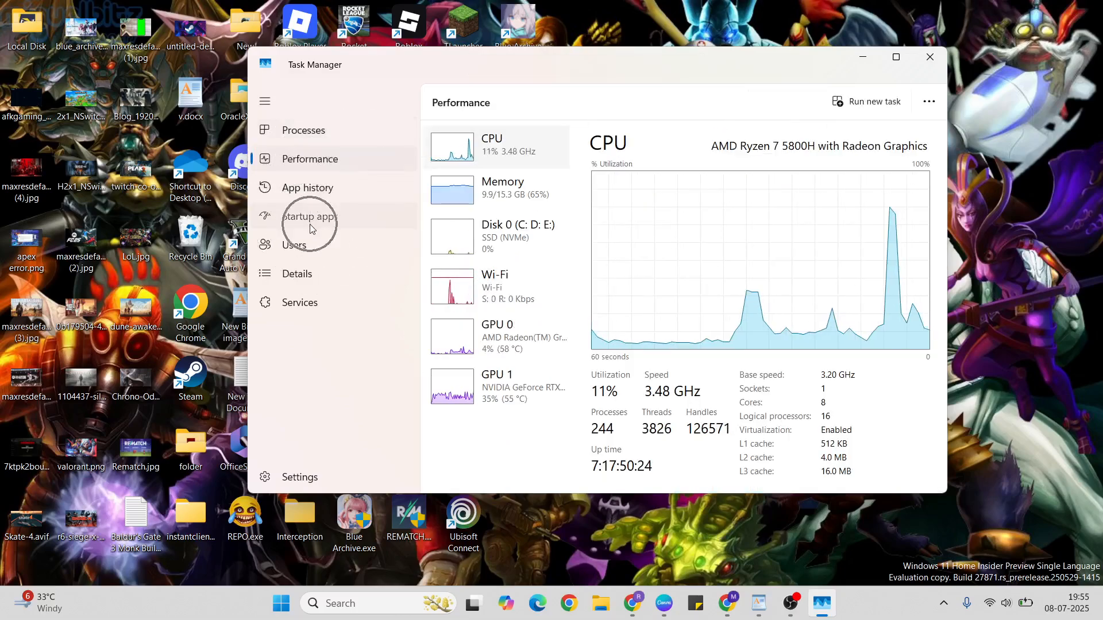
click(309, 216)
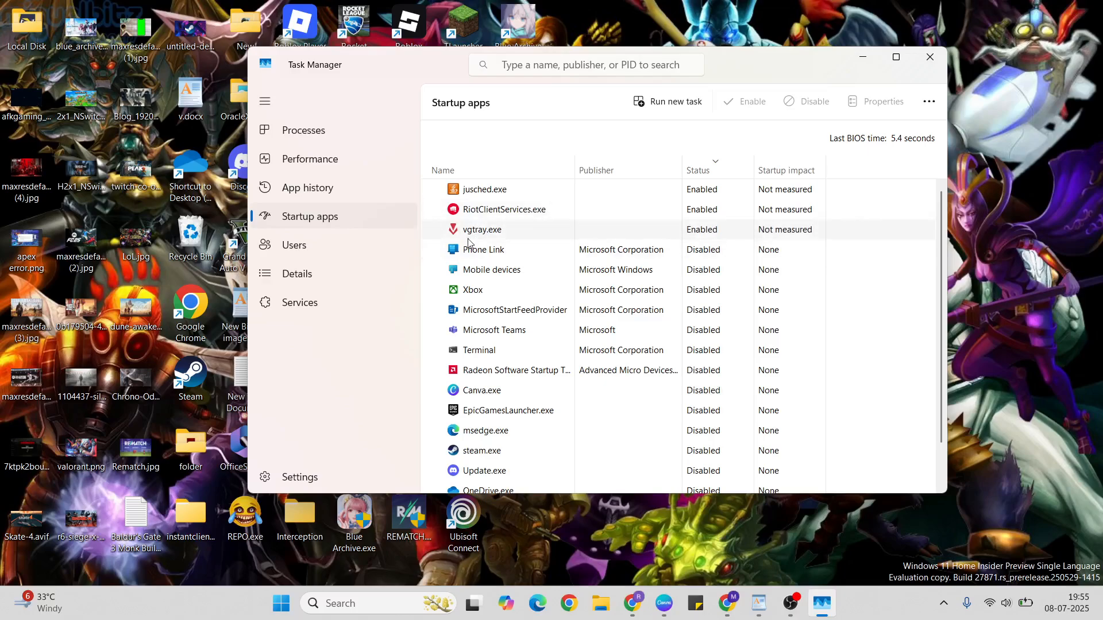
mouse_move(689, 237)
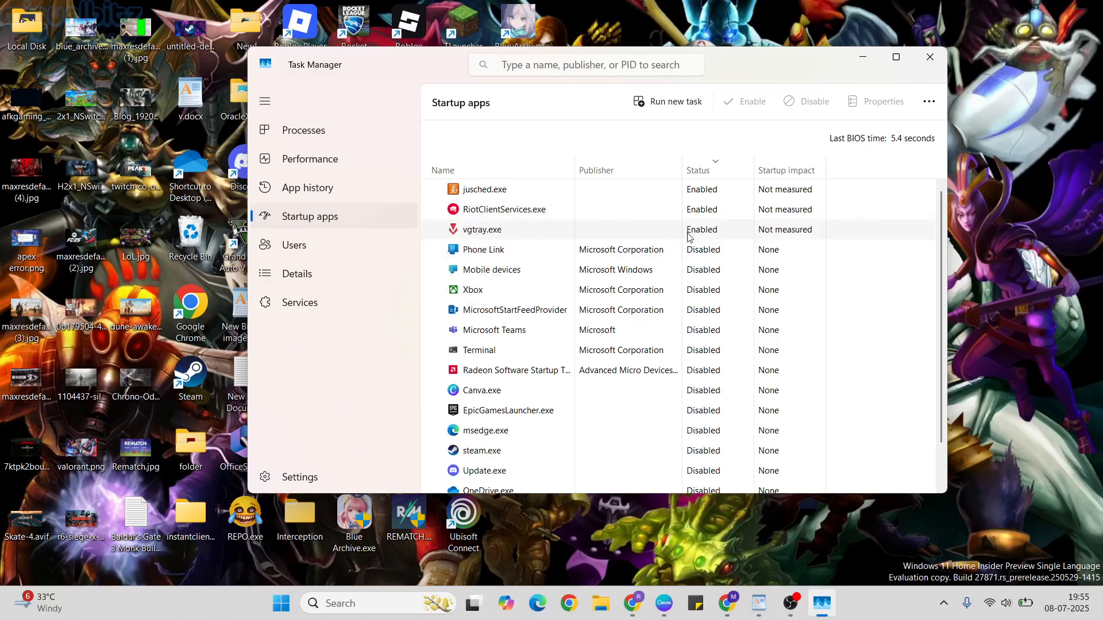
right_click(482, 229)
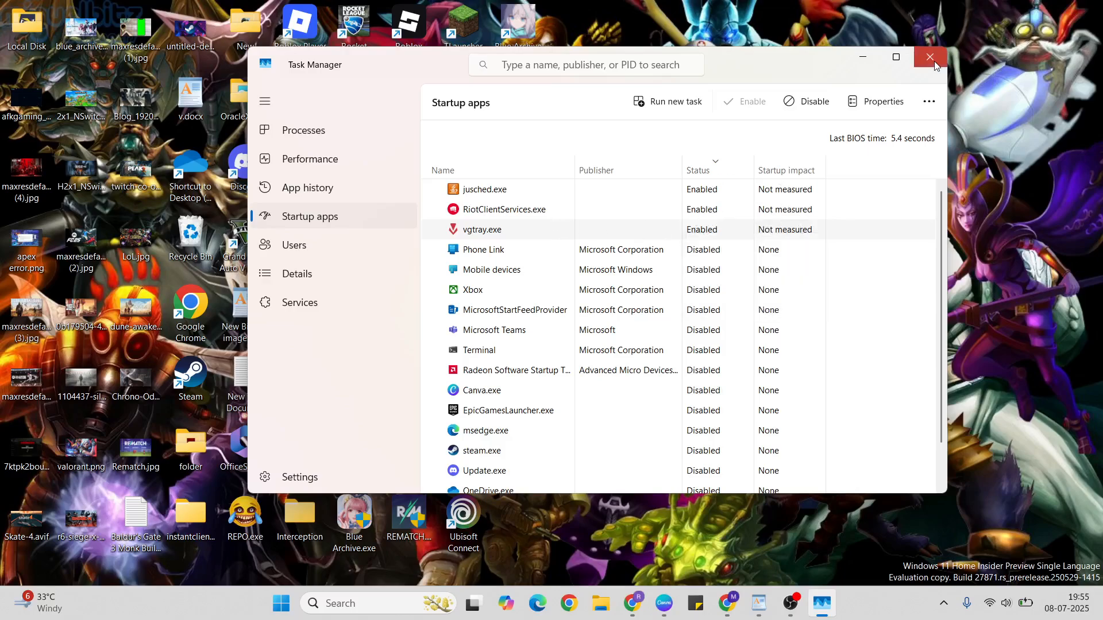
click(929, 57)
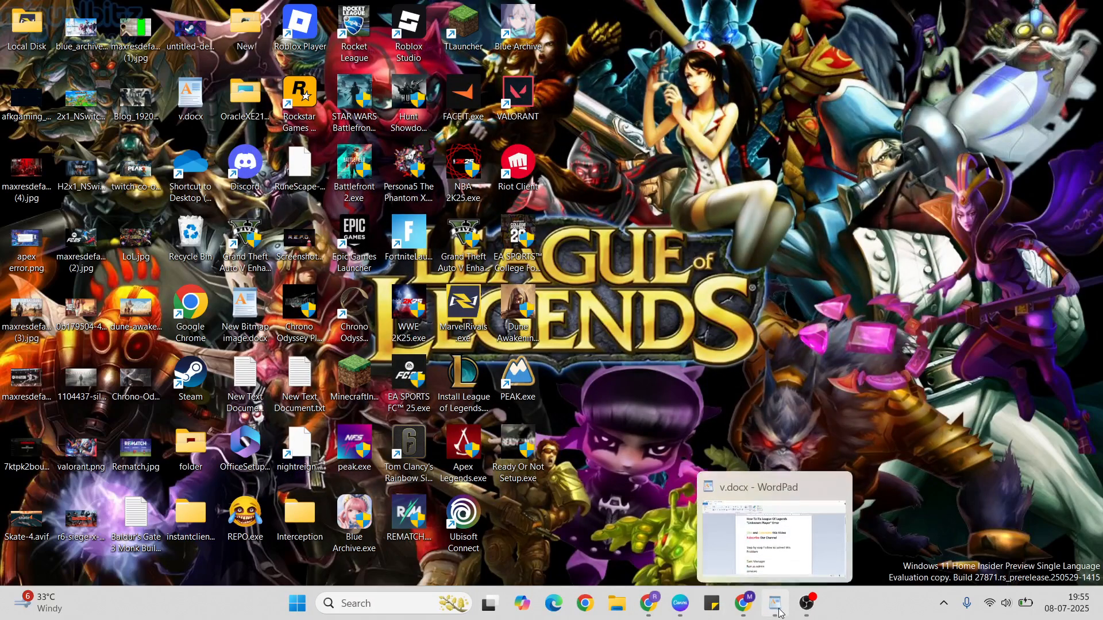
Set Install League of Legends.exe to Windows 8 compatibility mode and Run as administrator, then apply
click(773, 528)
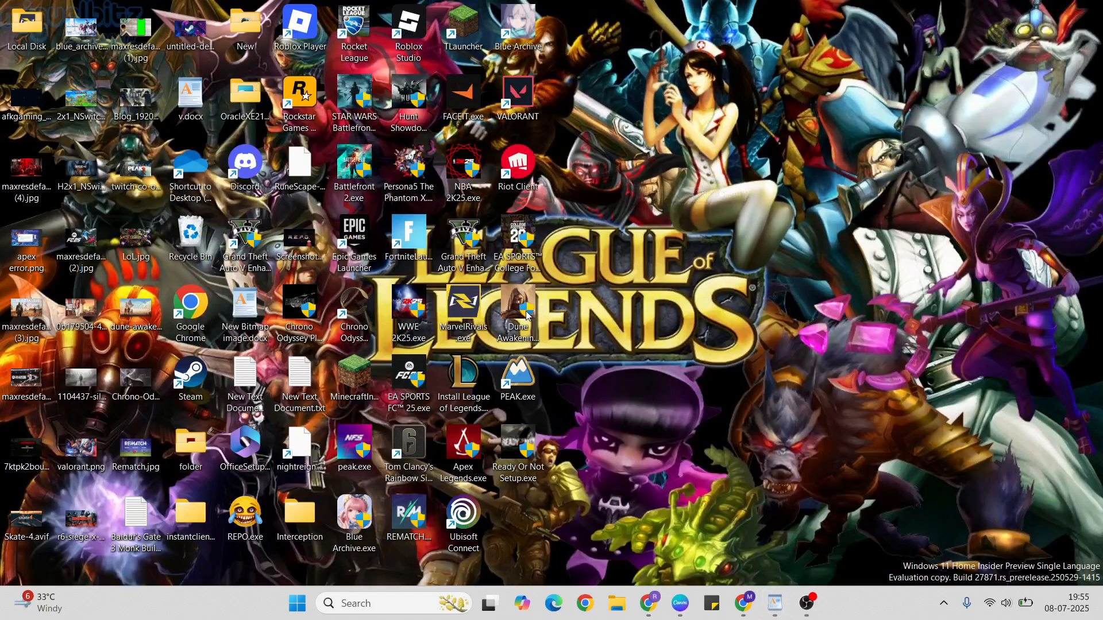
mouse_move(482, 375)
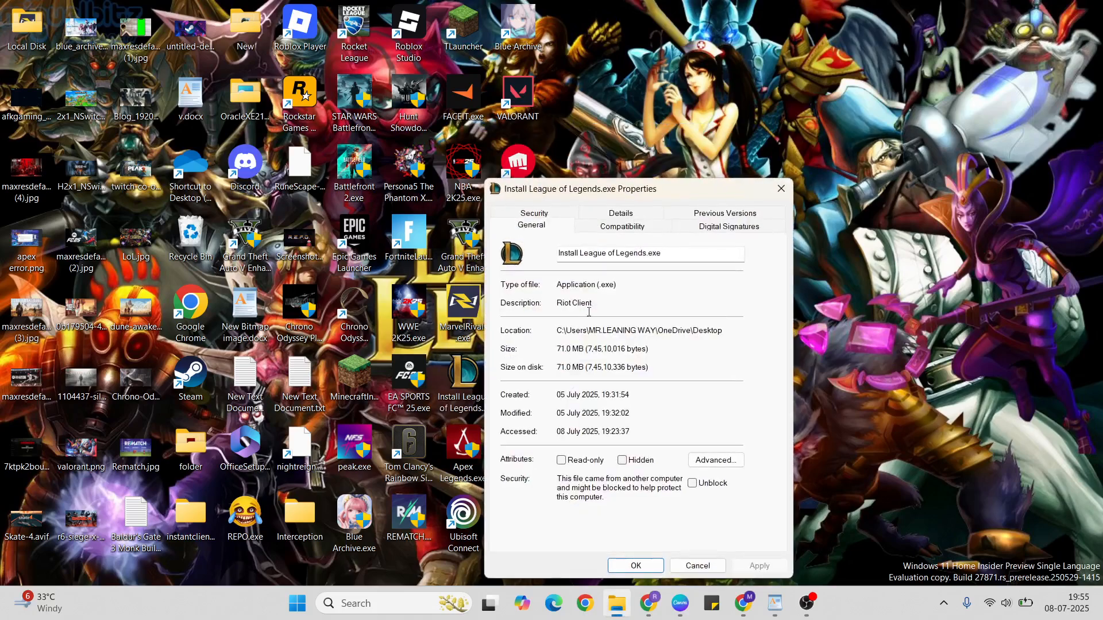
click(621, 227)
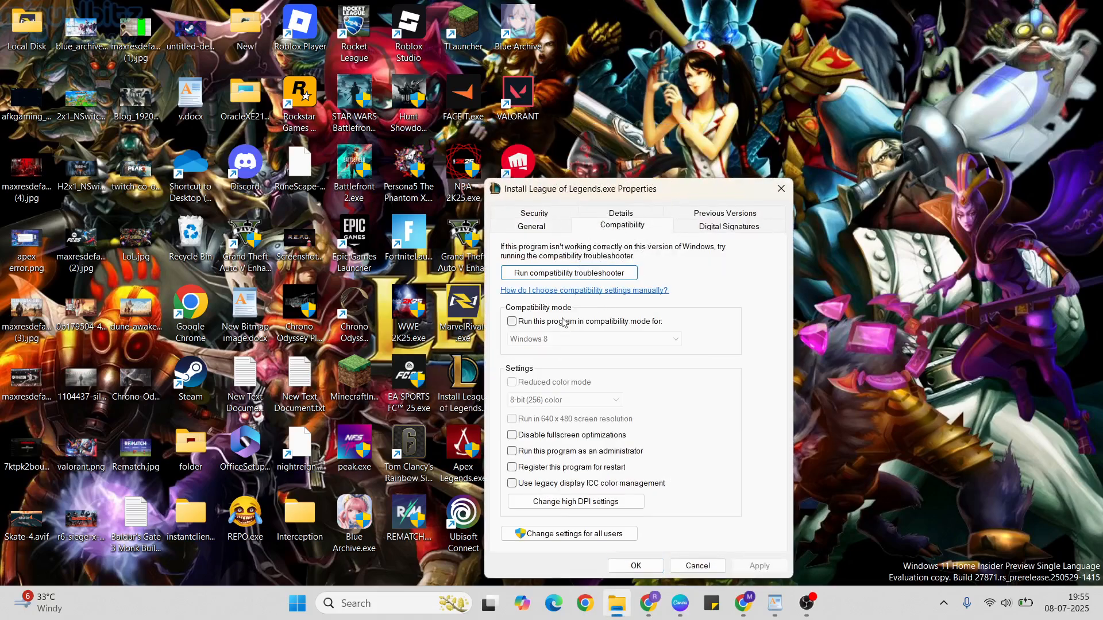
click(512, 322)
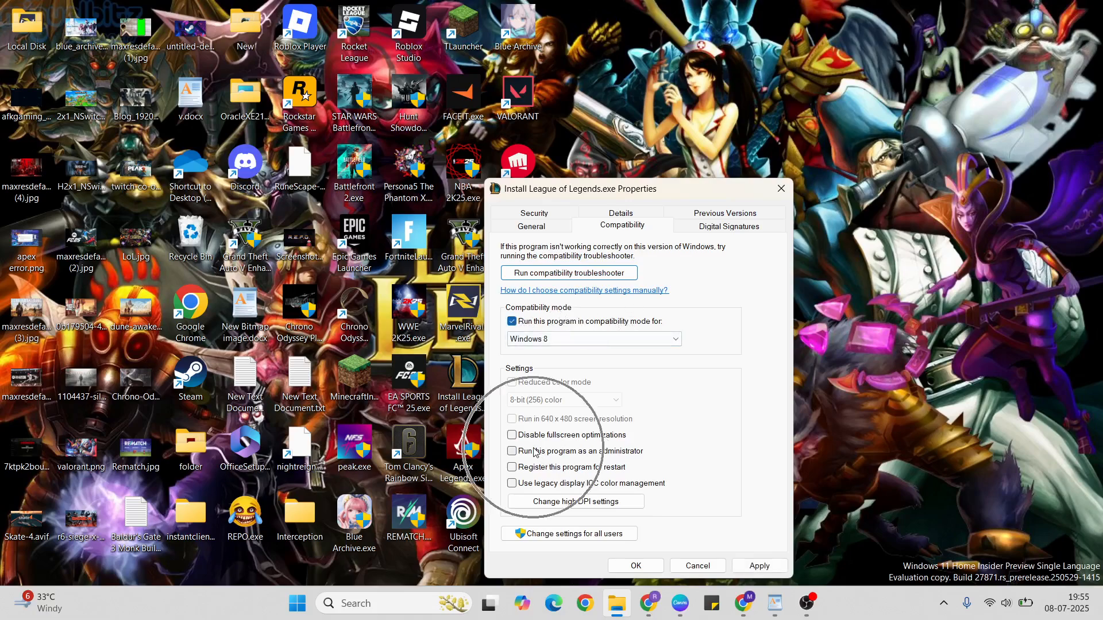
click(511, 450)
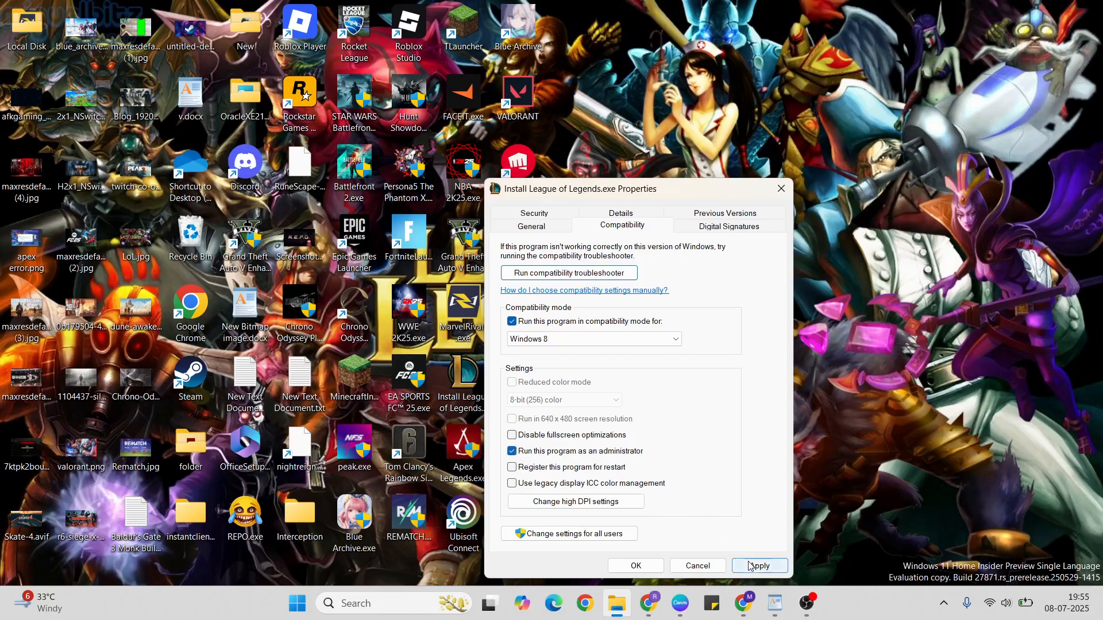
click(758, 565)
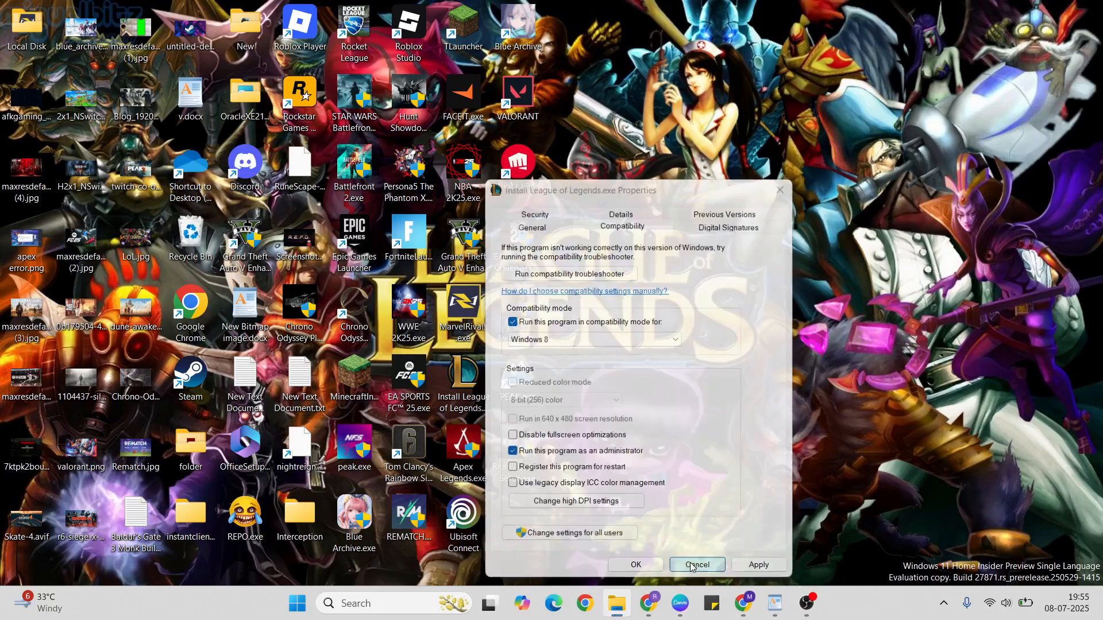
click(696, 564)
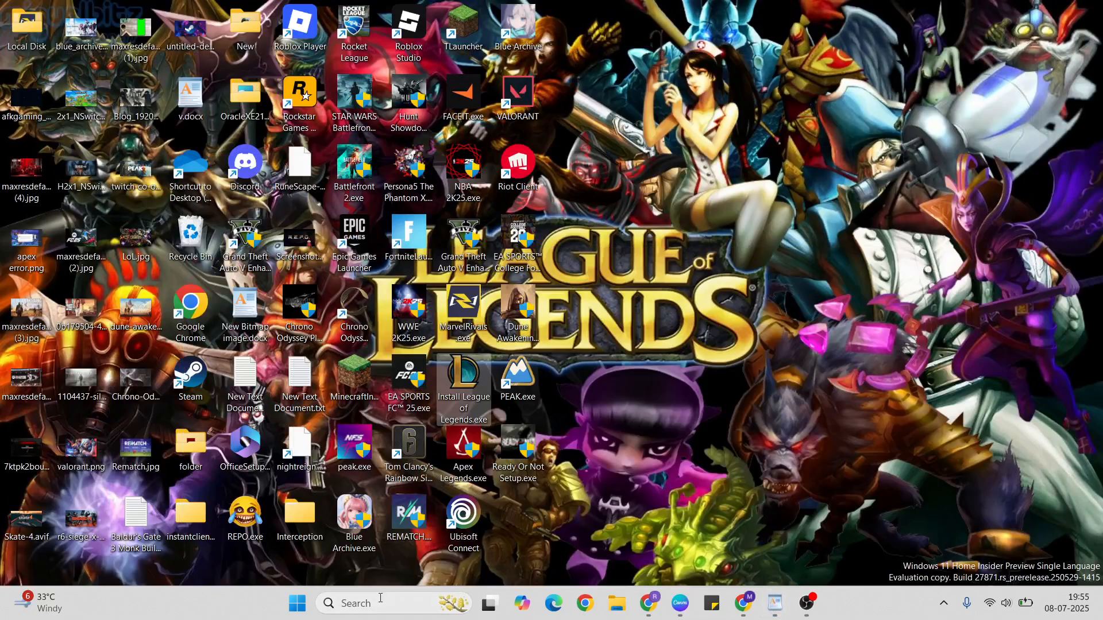
Launch Services, scroll to the vgc service and bring up its context menu
text(services)
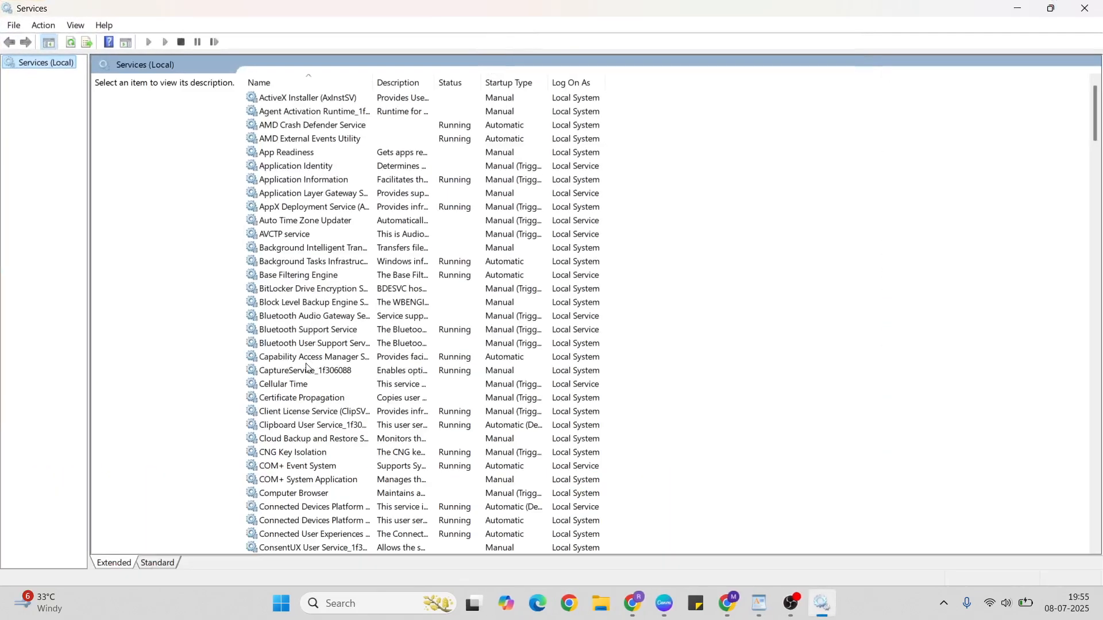
scroll(down, 3)
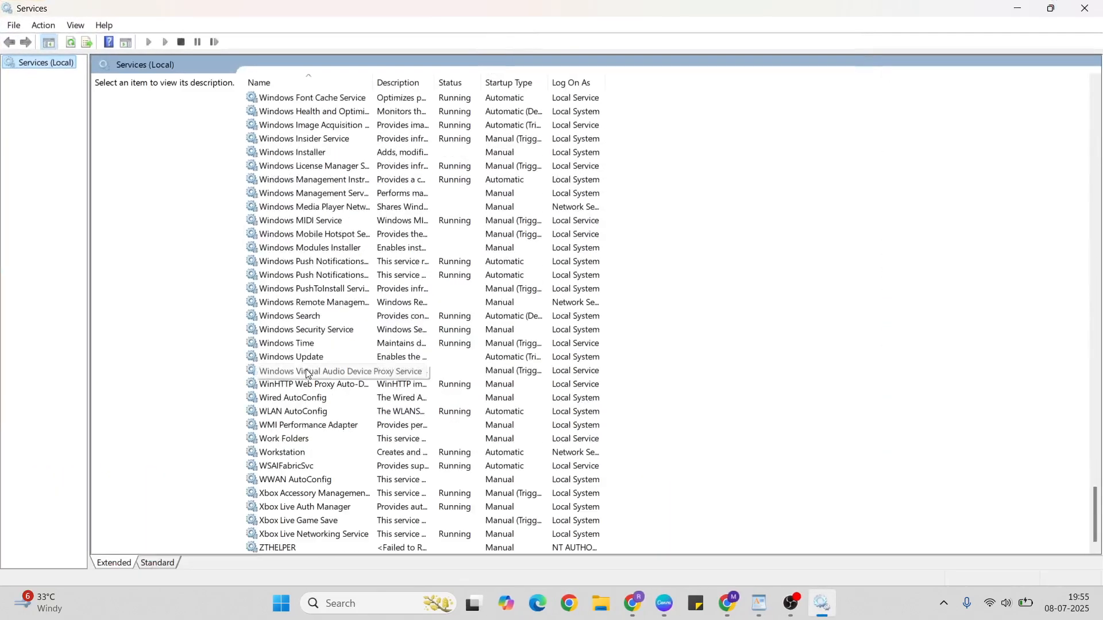
scroll(up, 3)
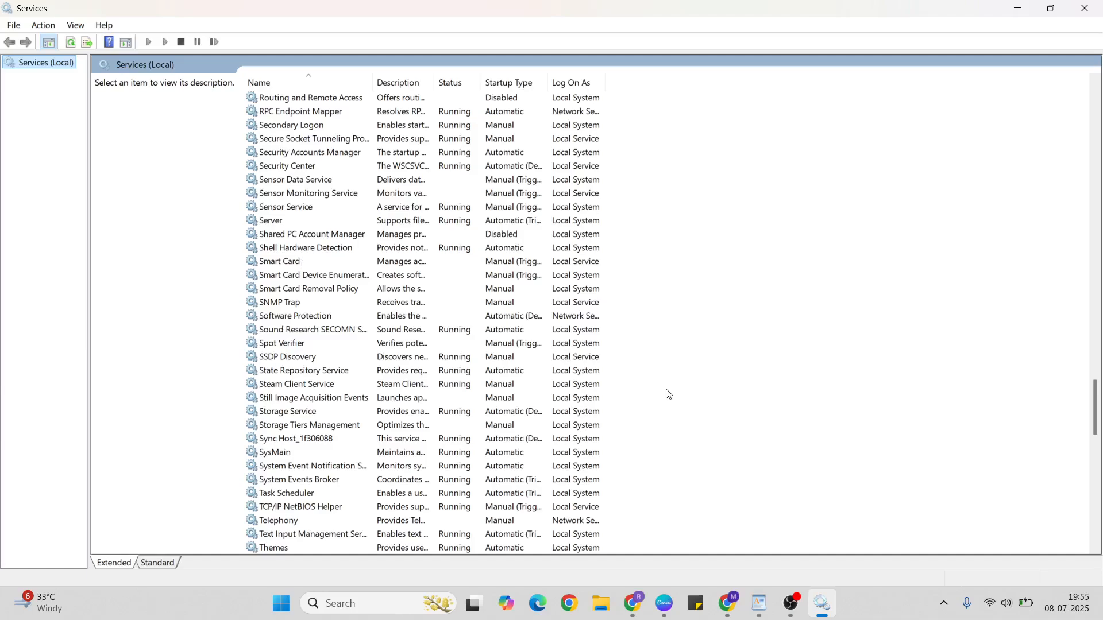
scroll(down, 3)
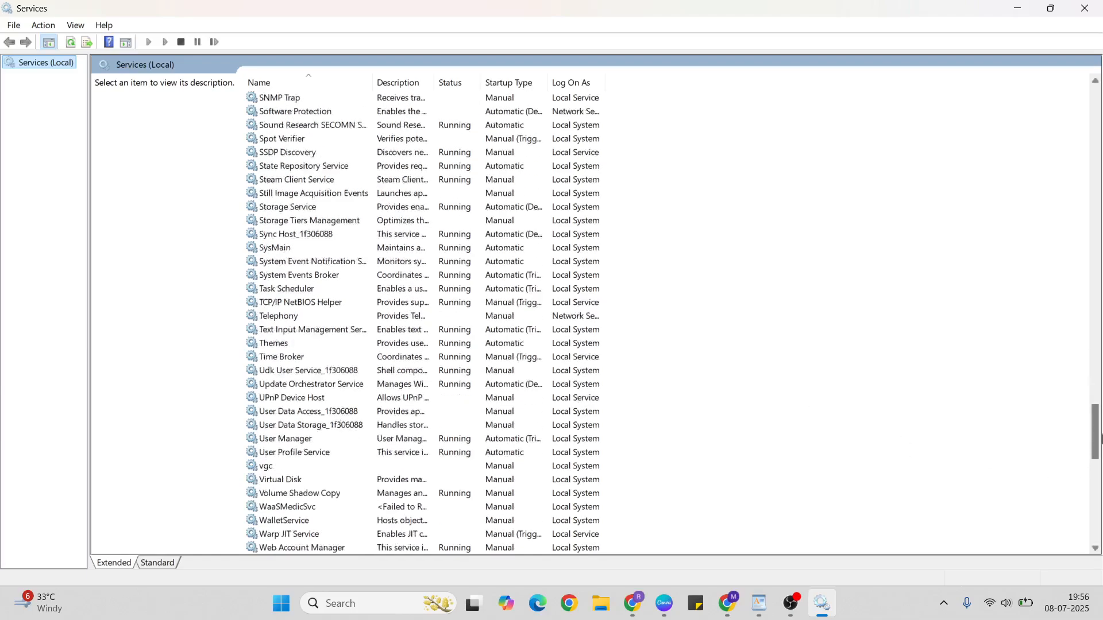
scroll(down, 3)
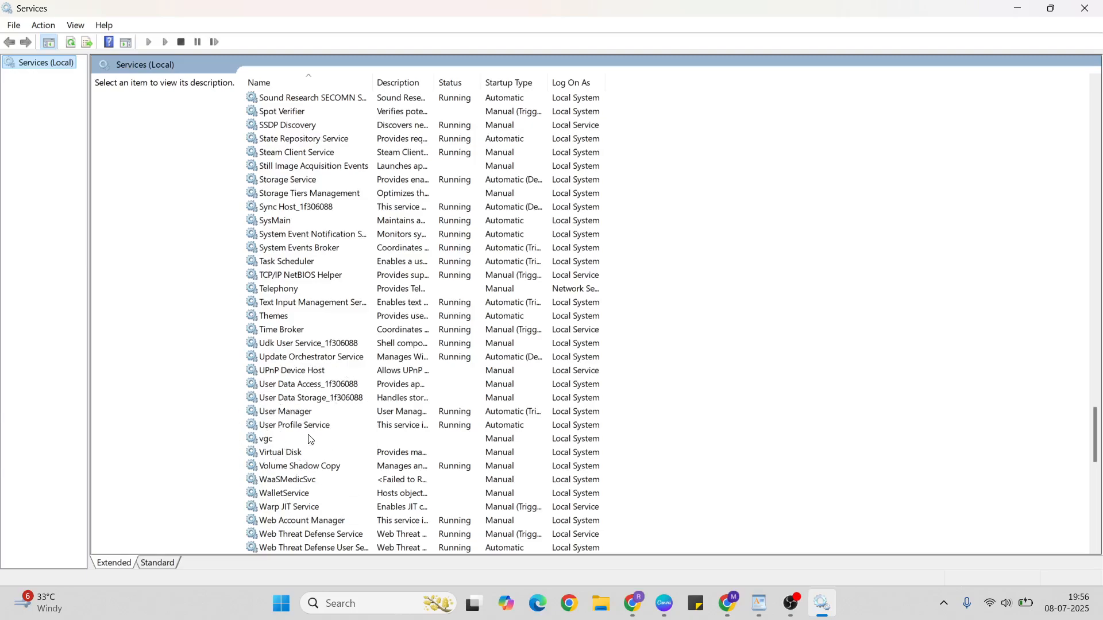
right_click(265, 438)
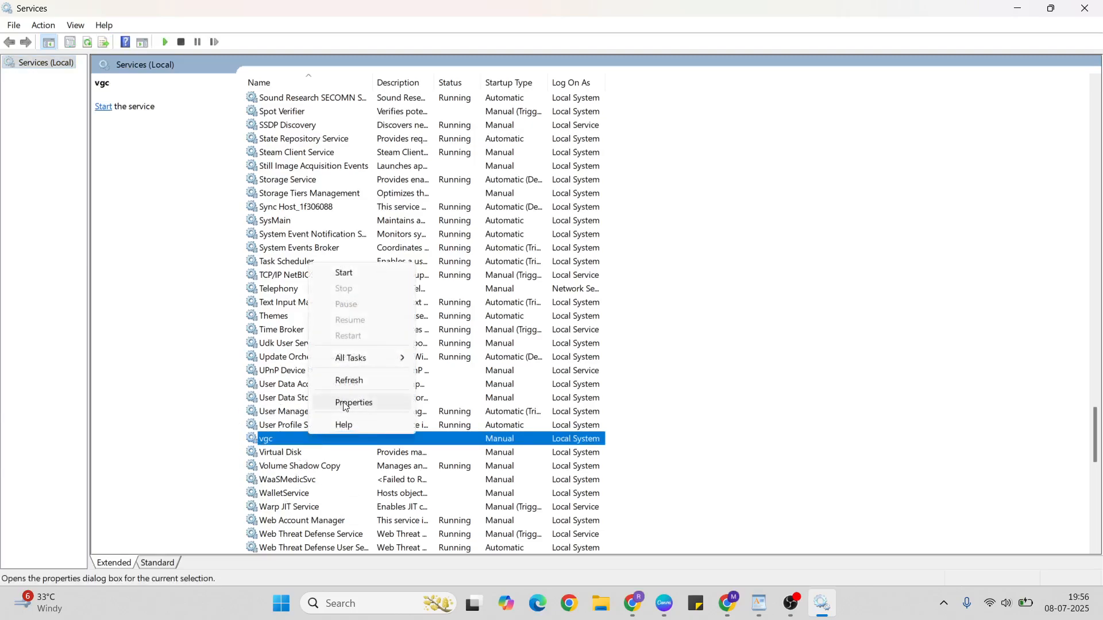
Start the vgc service from its Properties General tab so it shows Running
click(354, 402)
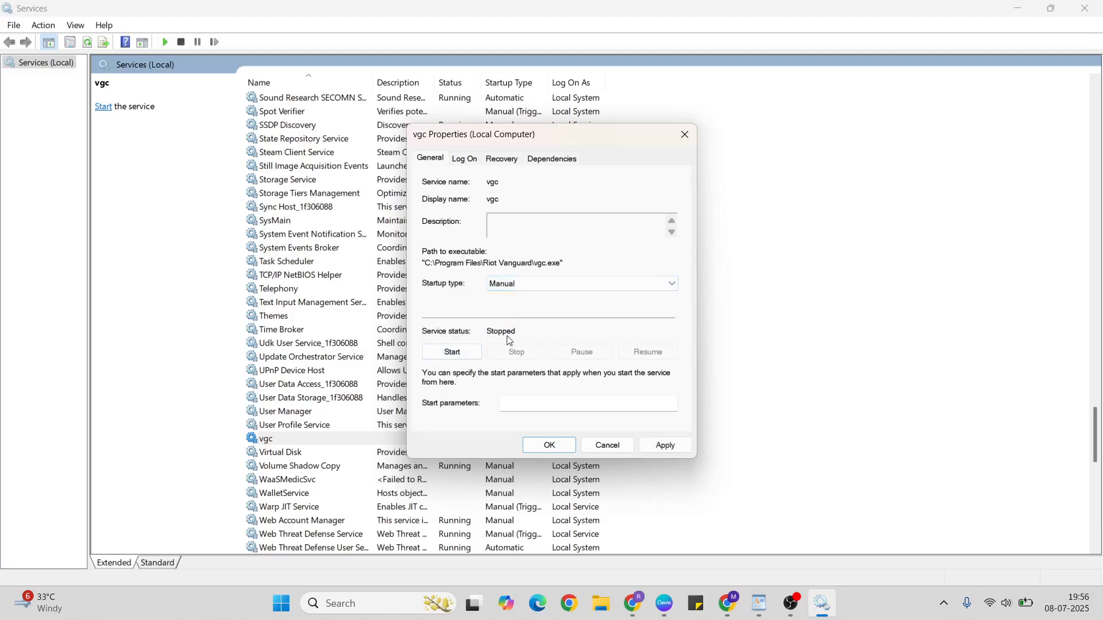
click(452, 352)
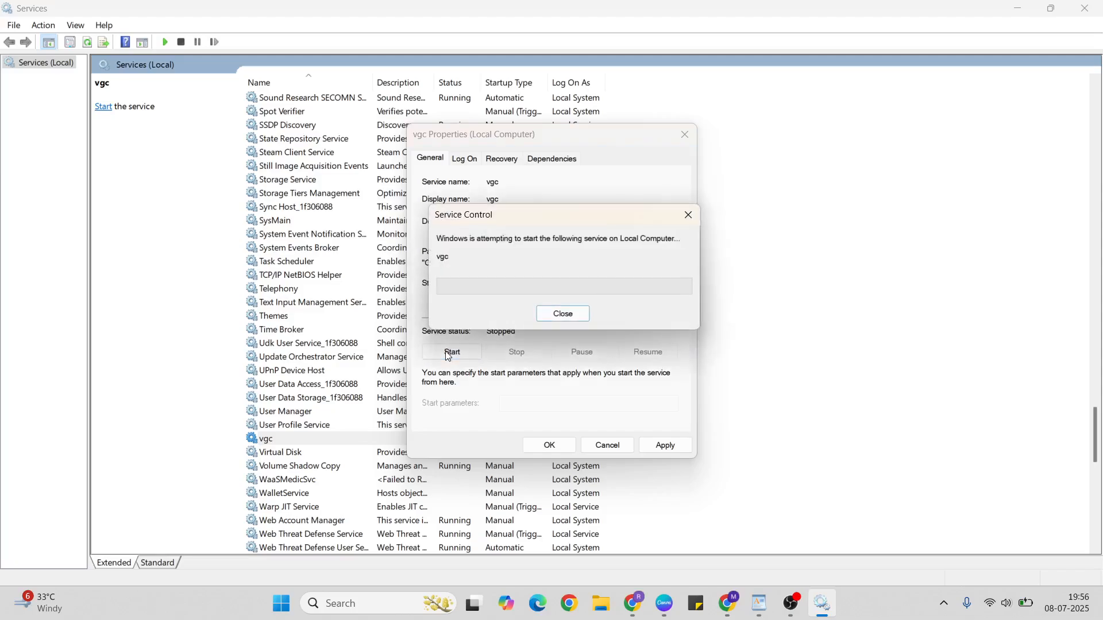
click(452, 352)
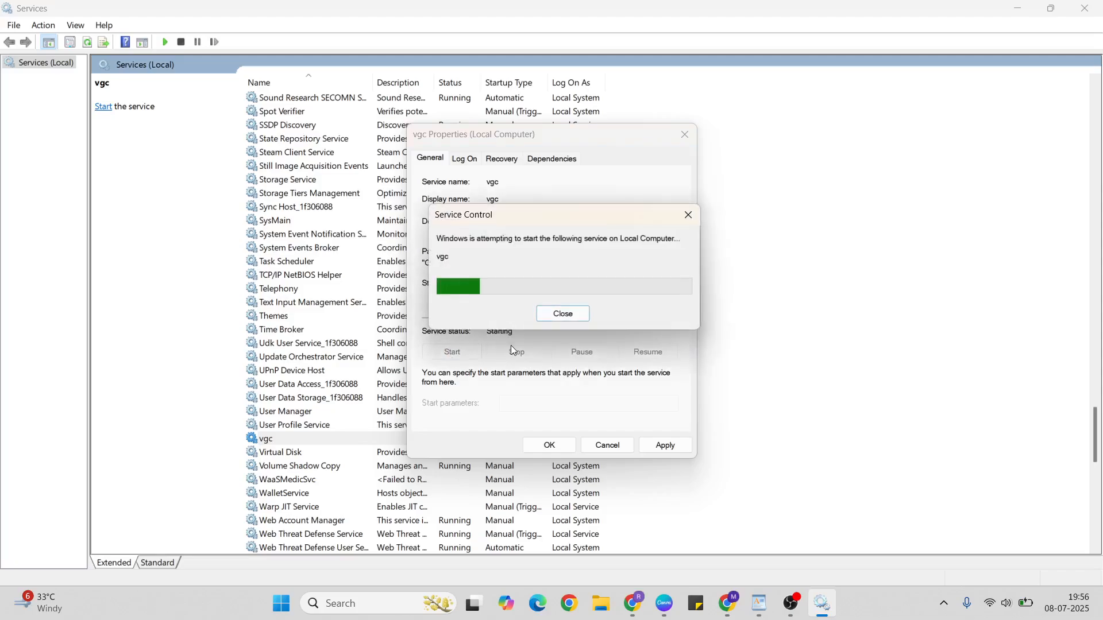
click(562, 312)
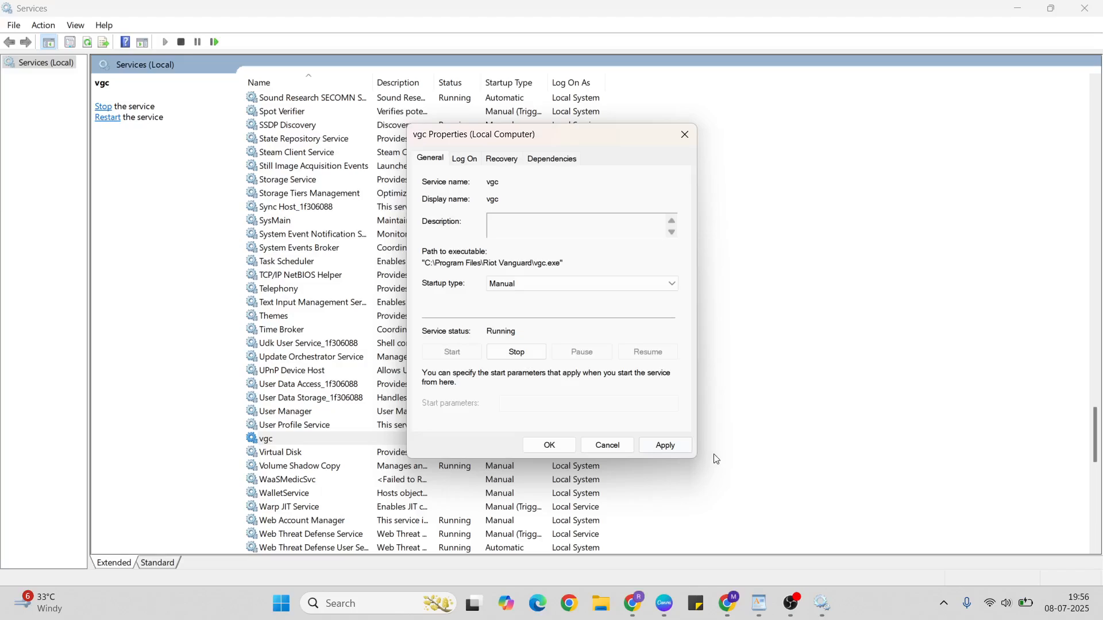
mouse_move(549, 444)
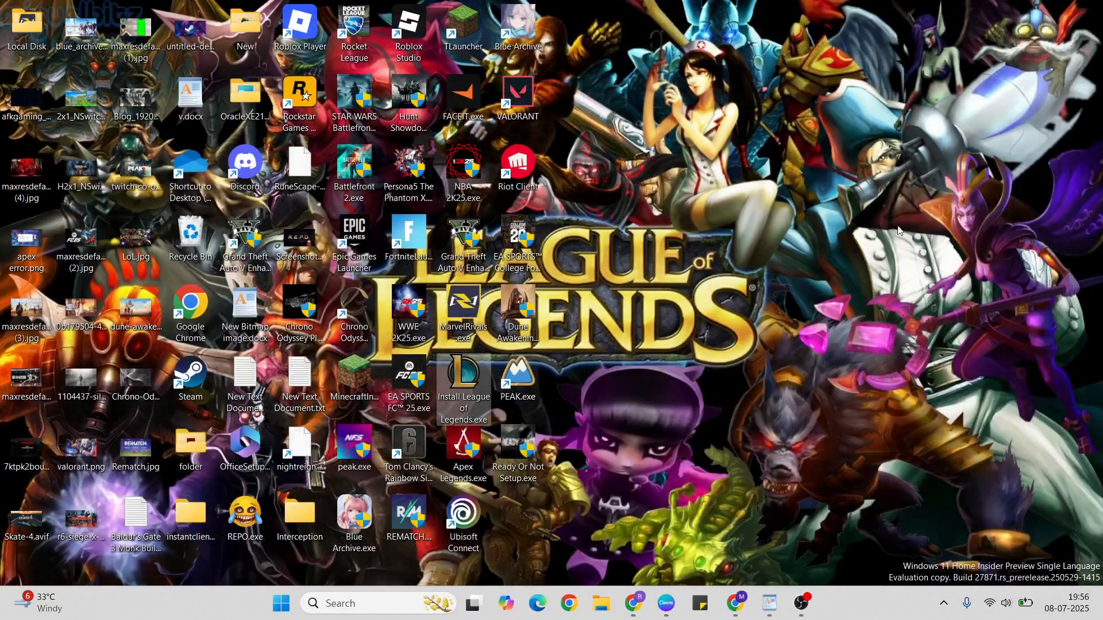
double_click(190, 97)
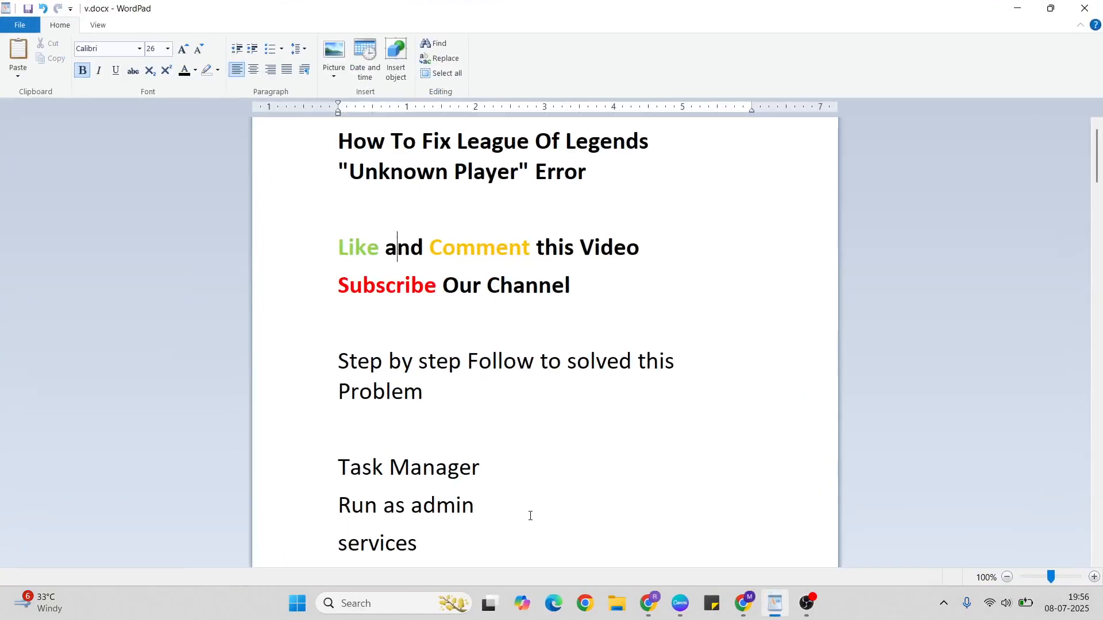
click(480, 505)
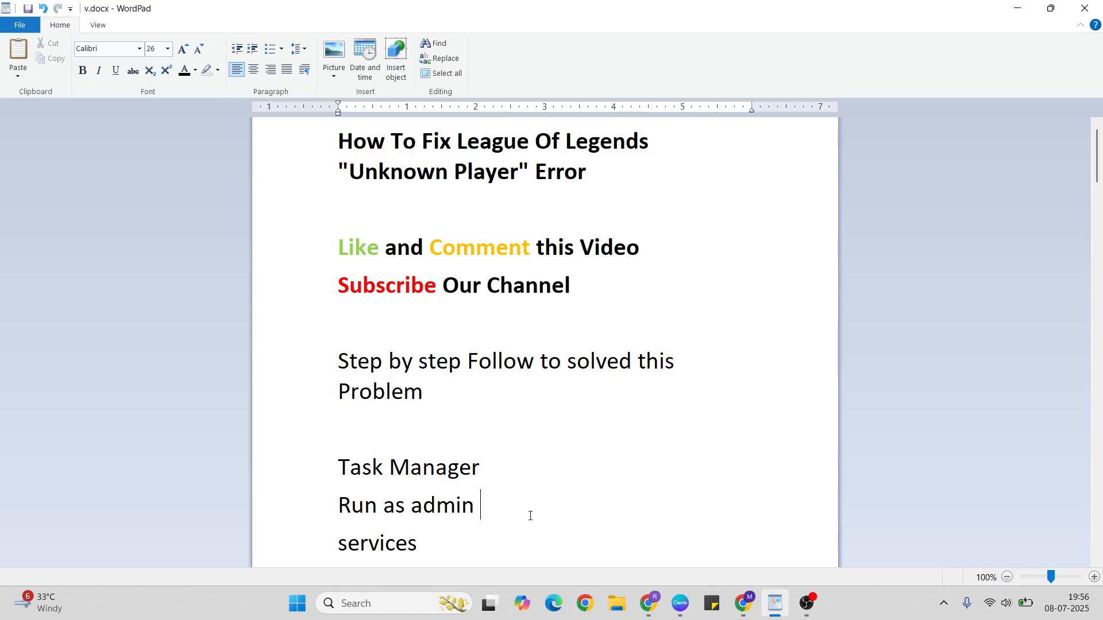
text(Riot account Logout/in)
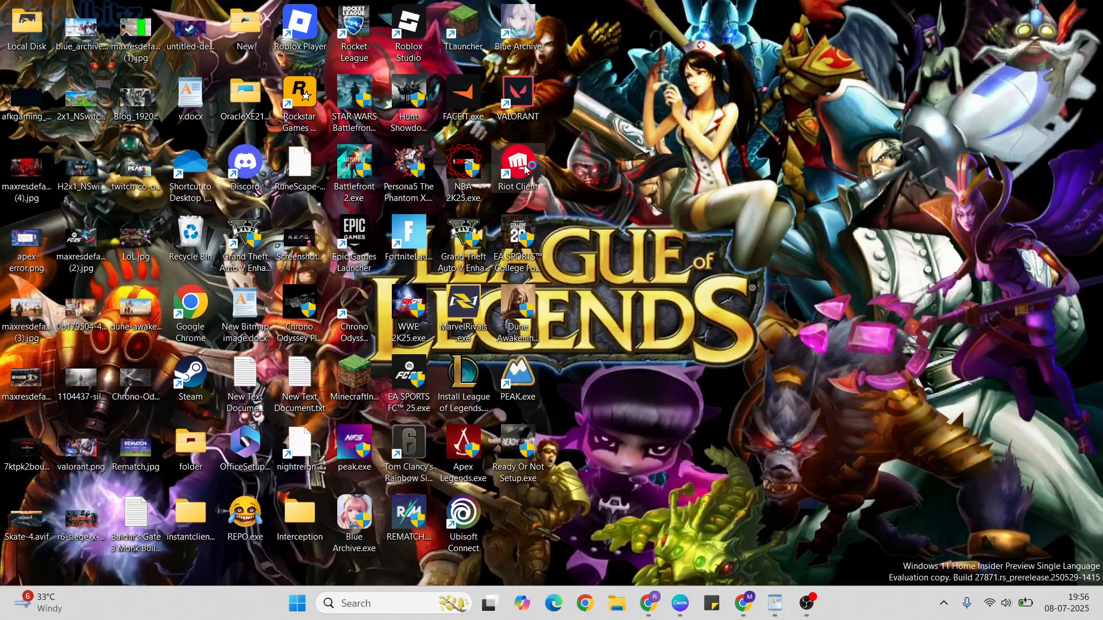
mouse_move(601, 205)
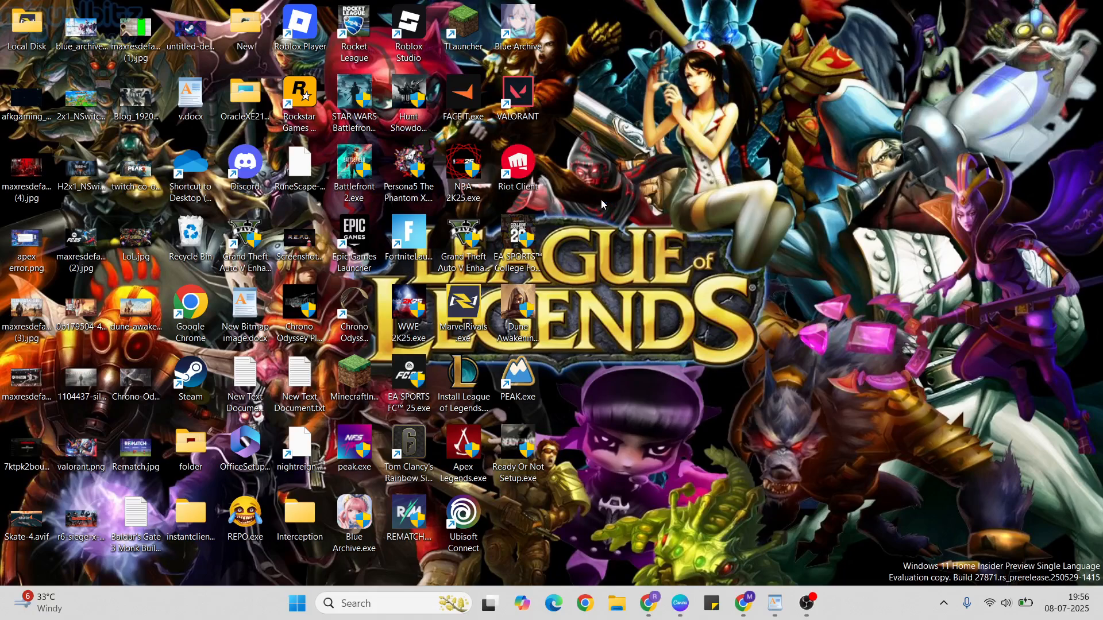
mouse_move(601, 302)
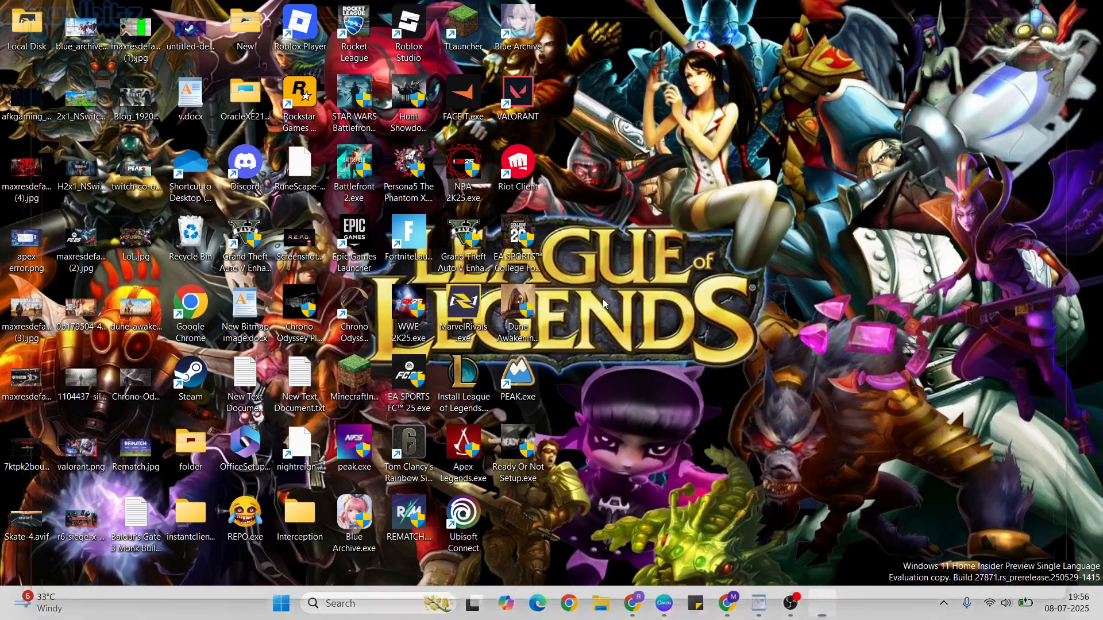
Launch Riot Client from the desktop shortcut and focus the USERNAME field
double_click(519, 162)
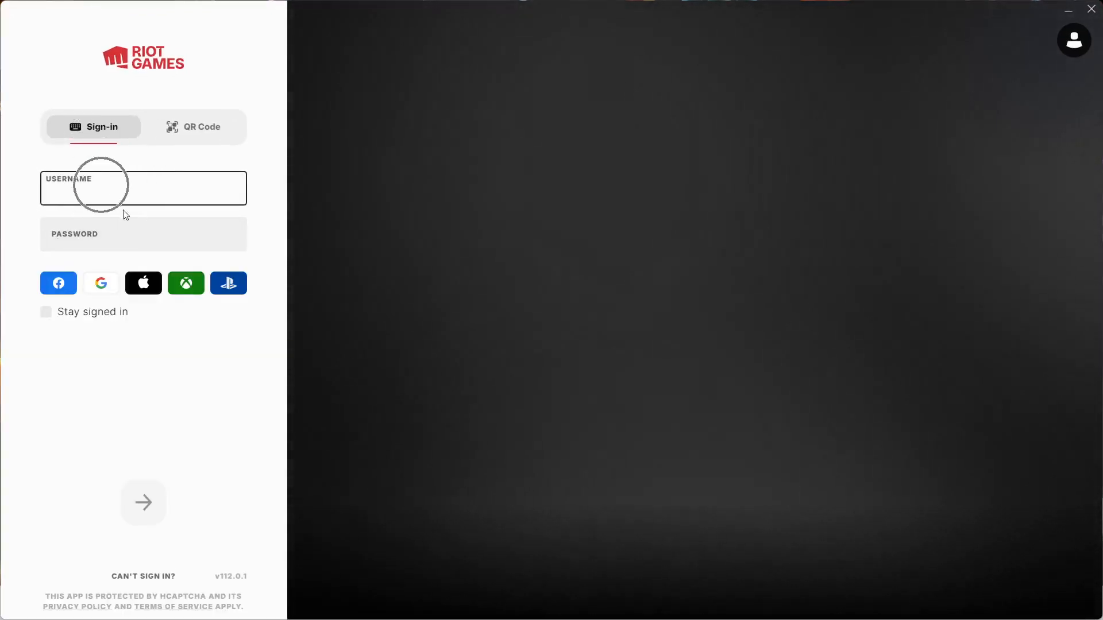
click(143, 187)
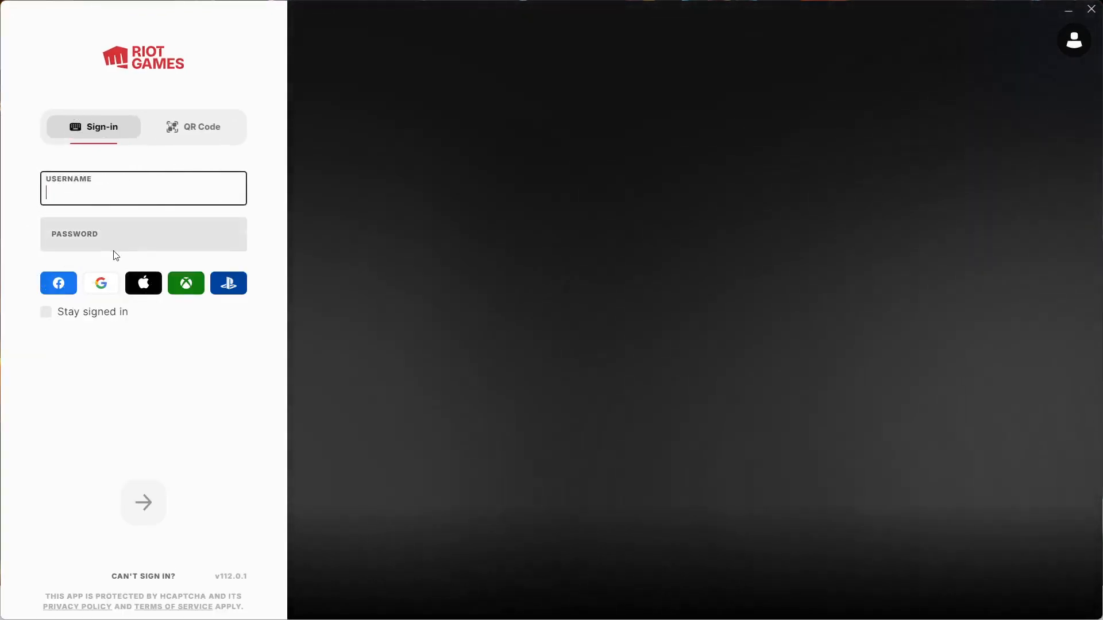